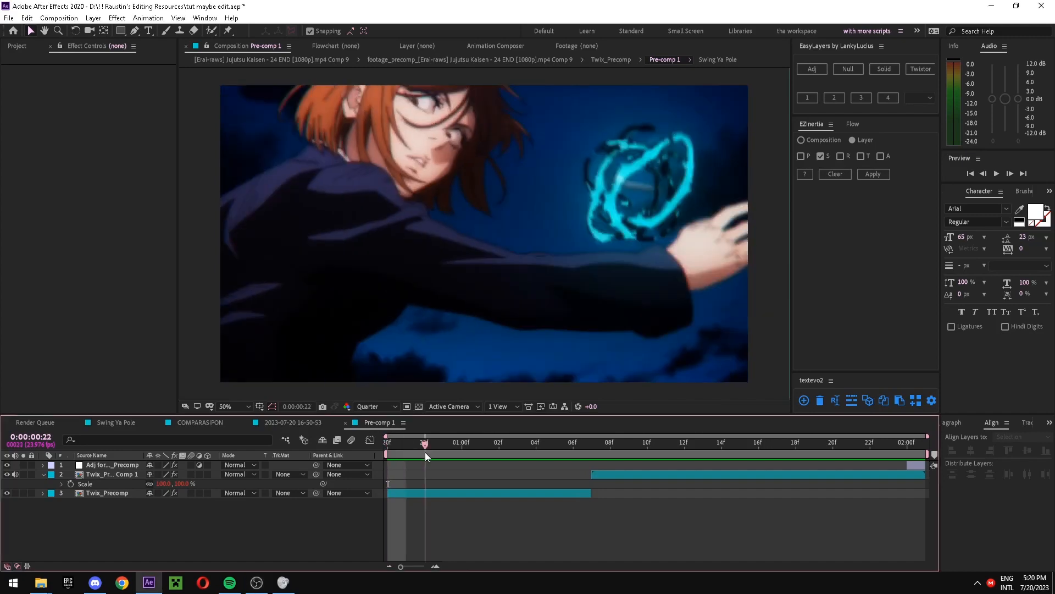
Step: Add an adjustment layer over Twix_Precomp and apply S_DissolveShake found via the 's_dissolv' search
left_click(572, 442)
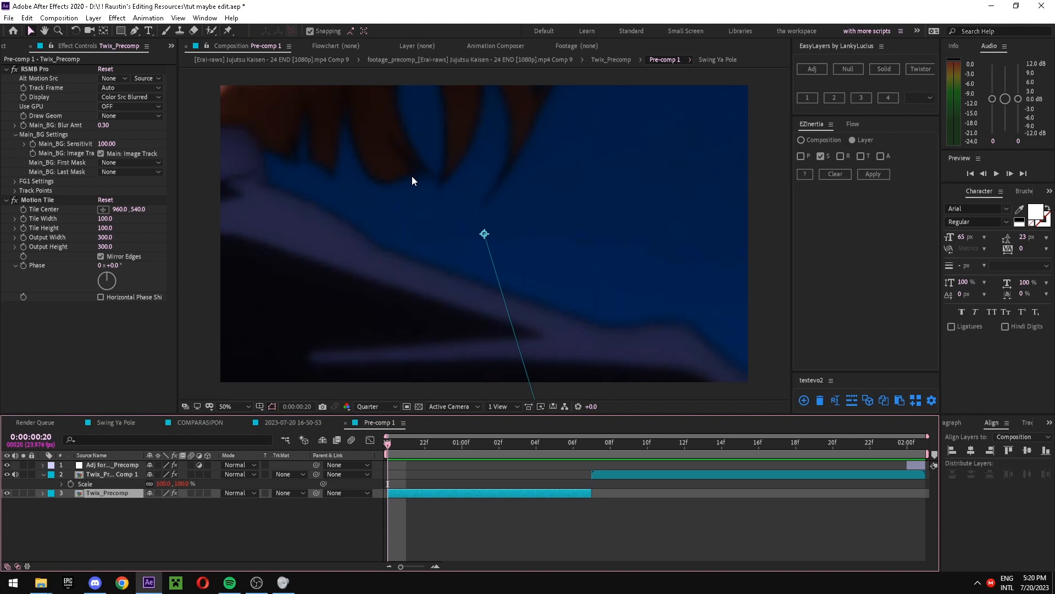
mouse_move(838, 91)
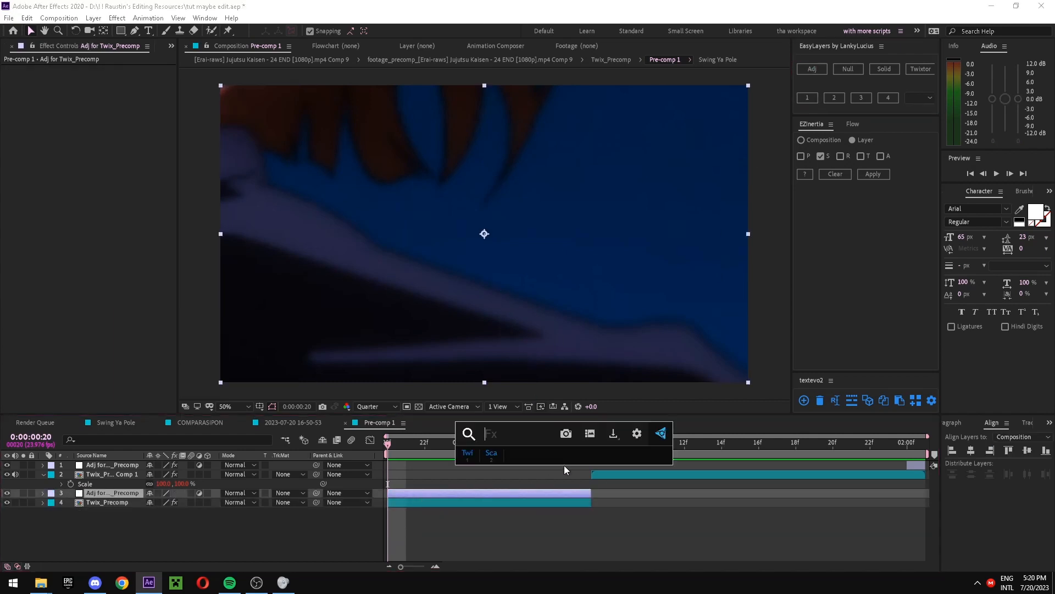
type("s_dsui")
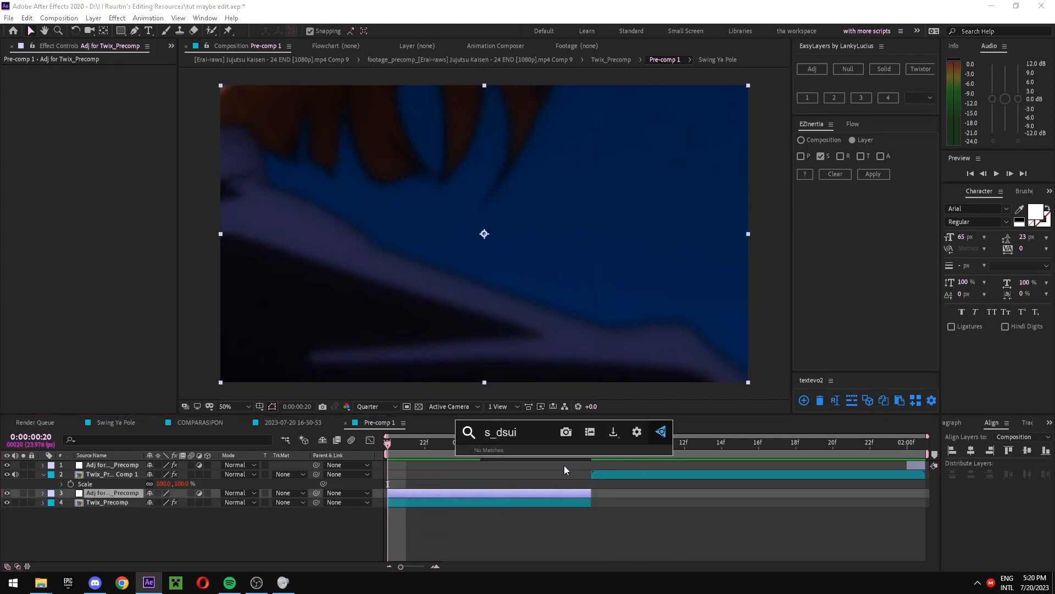
type("s_dissolv")
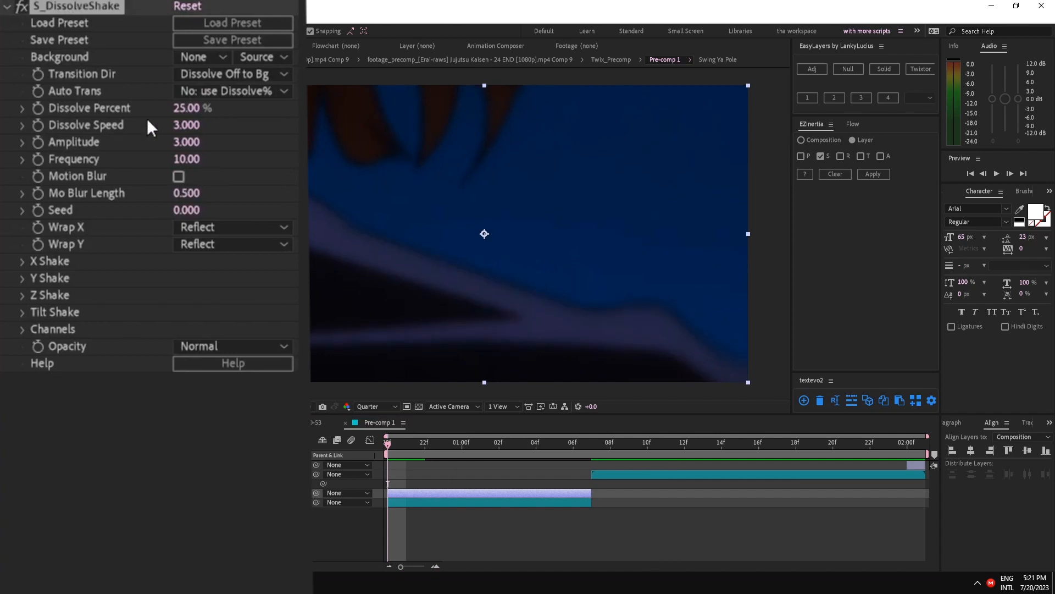
mouse_move(145, 125)
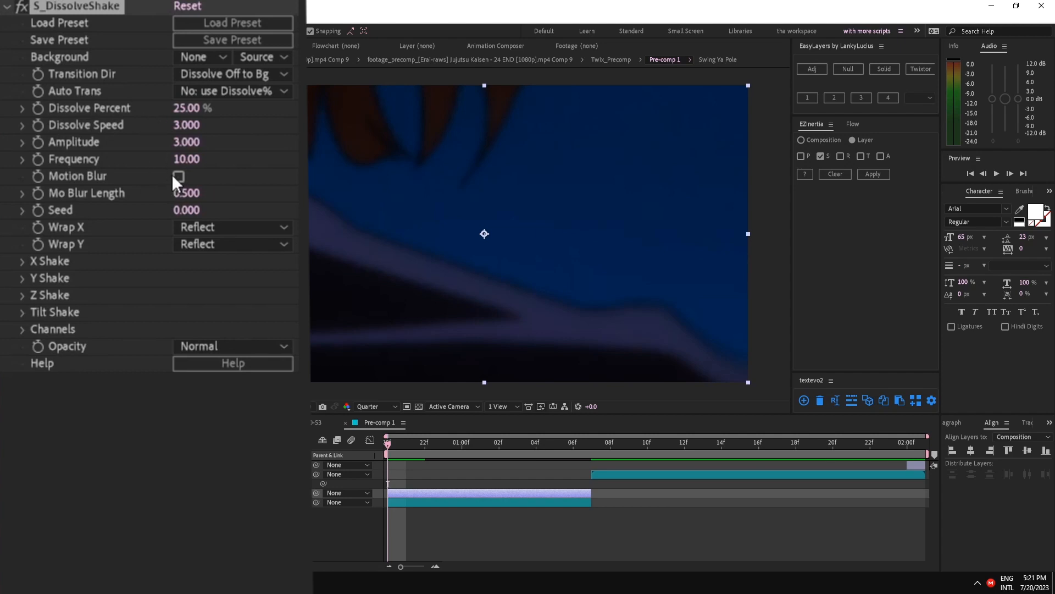
Step: Scrub S_DissolveShake Frequency down from 10 to 4.50
left_click_drag(183, 159, 168, 158)
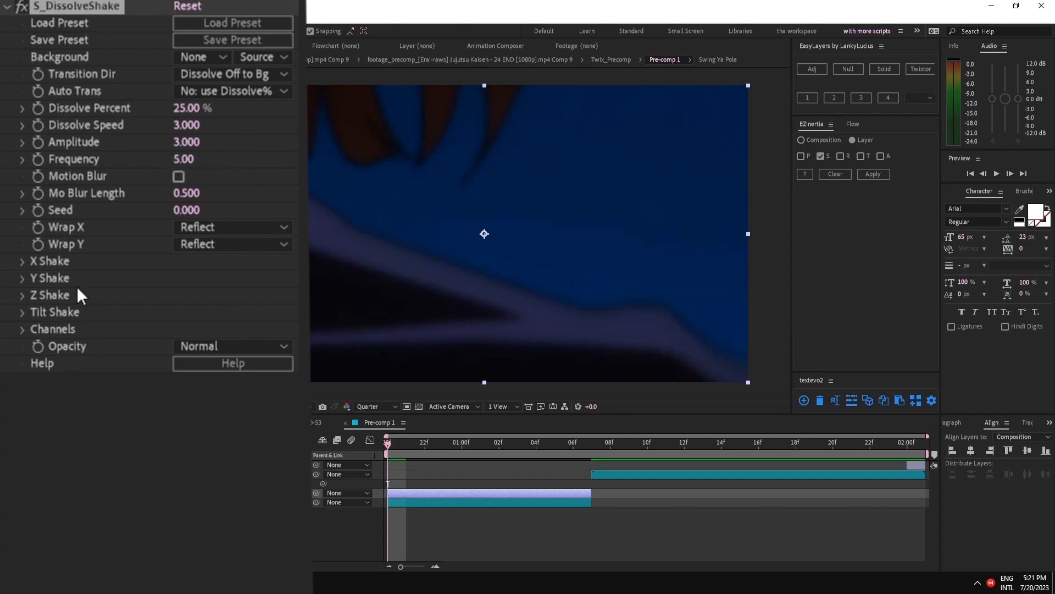
mouse_move(95, 296)
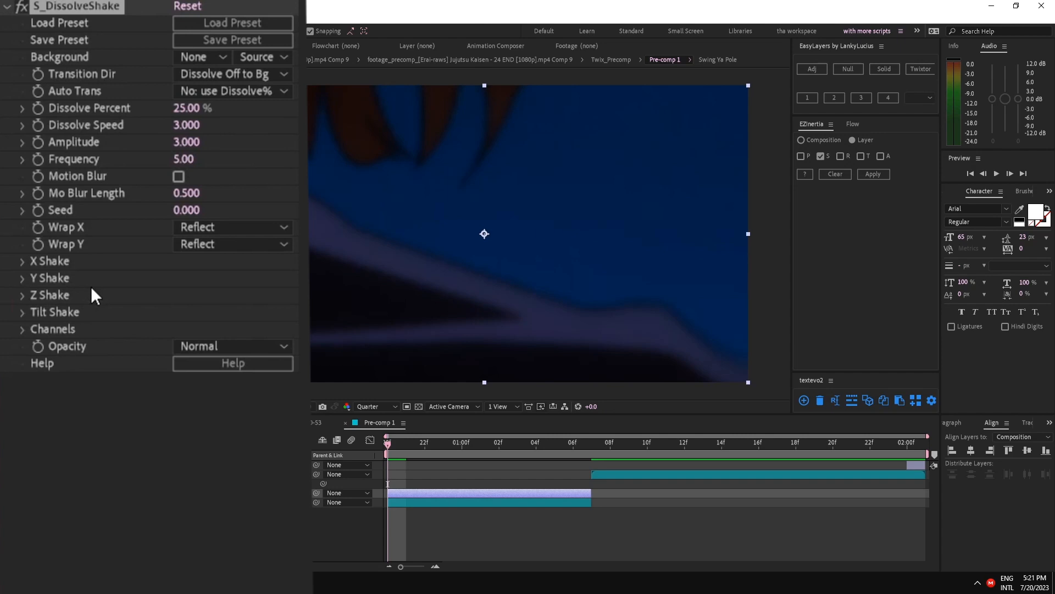
left_click_drag(183, 158, 171, 158)
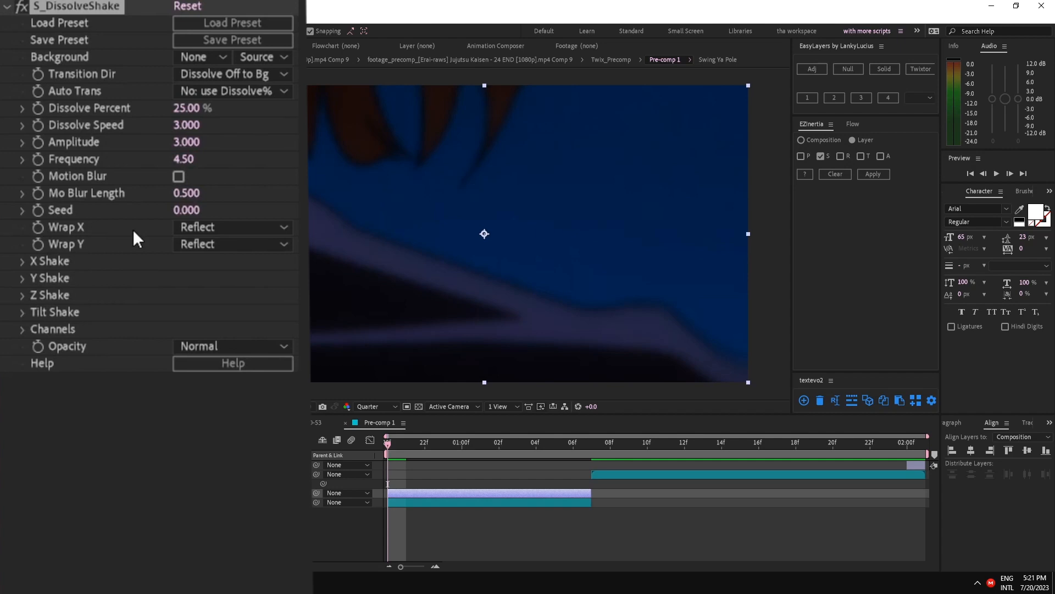
mouse_move(148, 154)
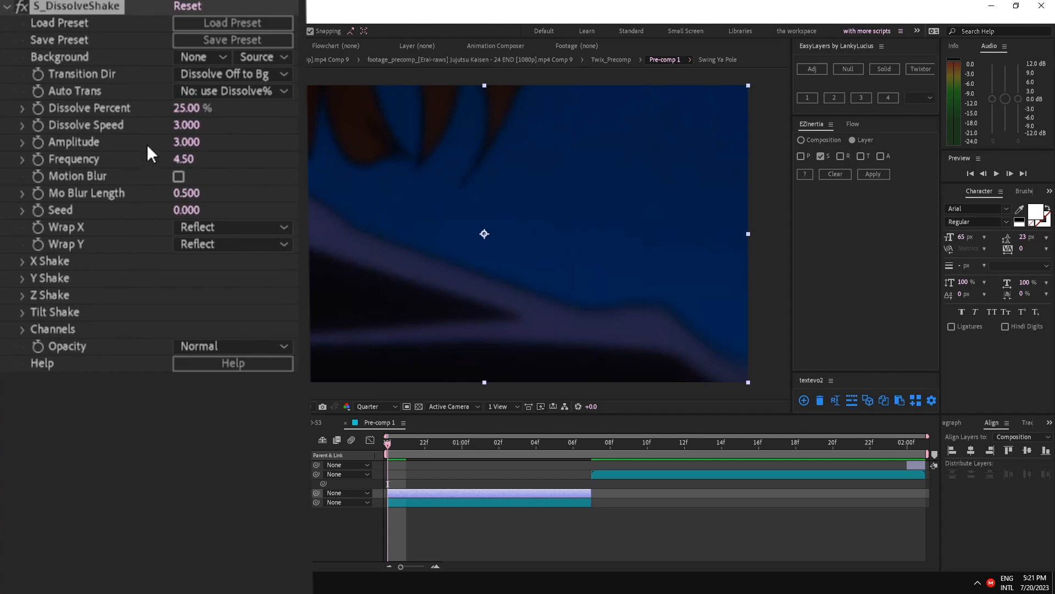
mouse_move(71, 208)
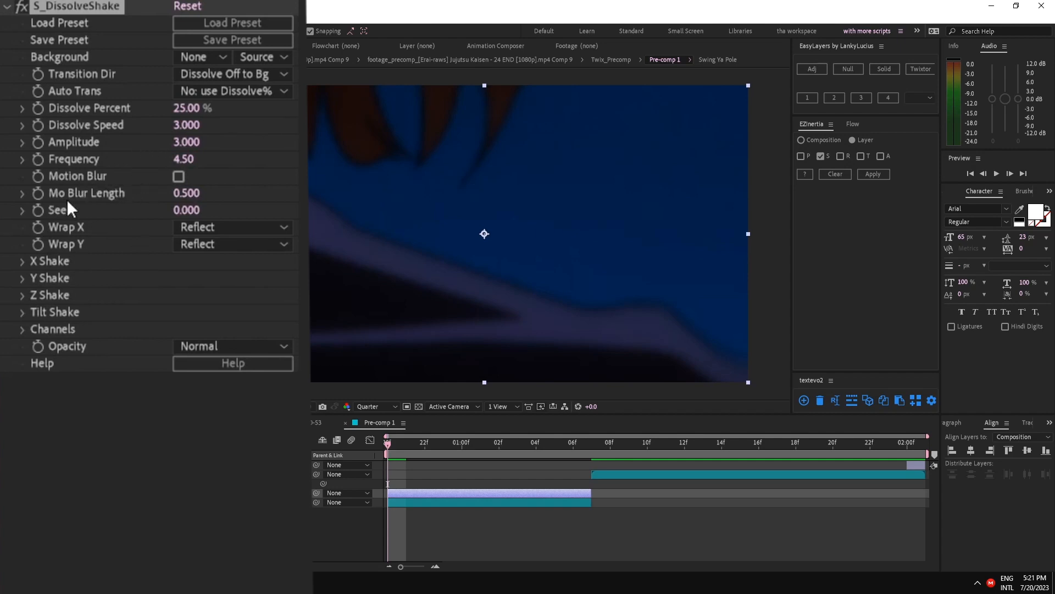
Step: Expand the X, Y and Tilt shake groups, setting X Rand Amp 73, Y Rand Amp 166, Tilt Rand Amp 5.40
left_click(22, 261)
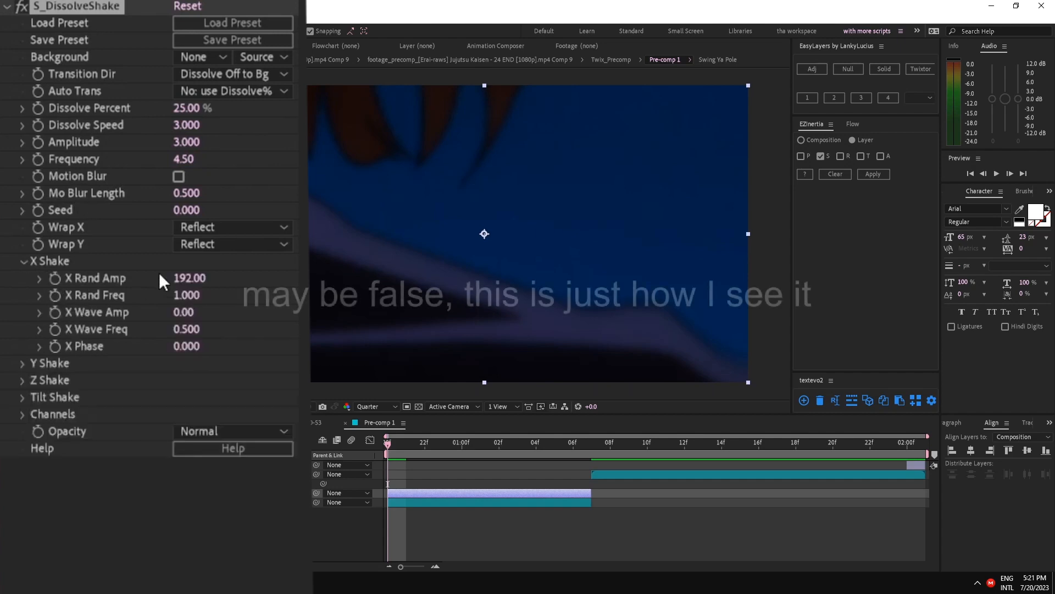
left_click_drag(190, 278, 189, 278)
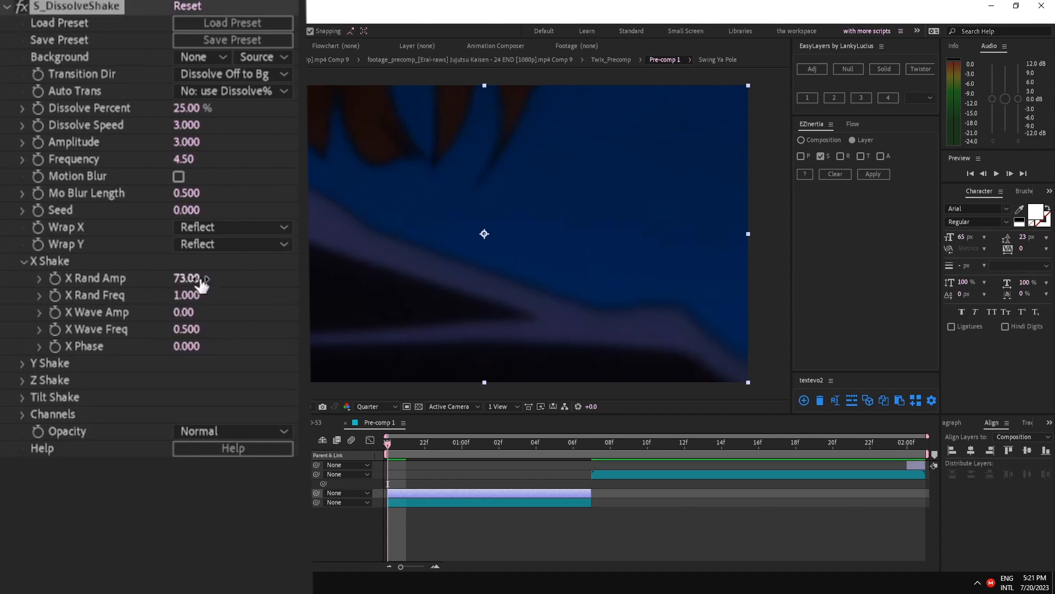
left_click(22, 361)
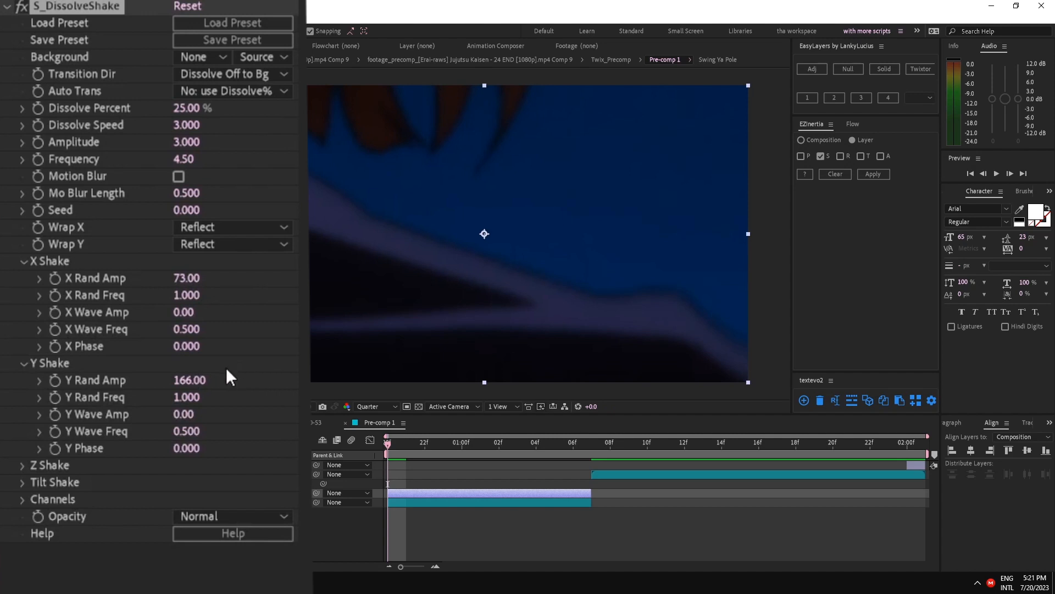
left_click(22, 464)
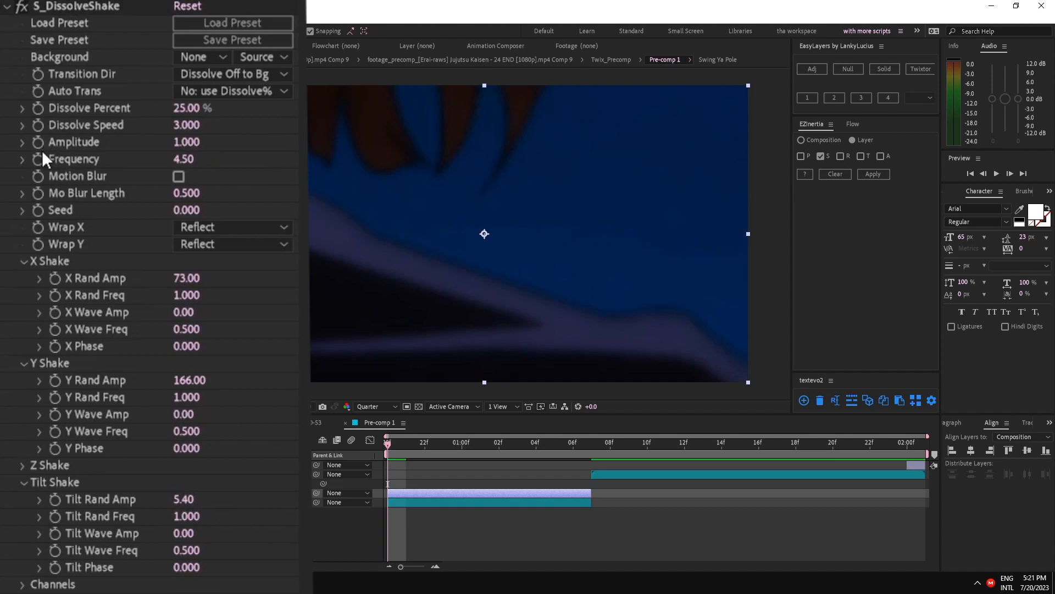
mouse_move(69, 164)
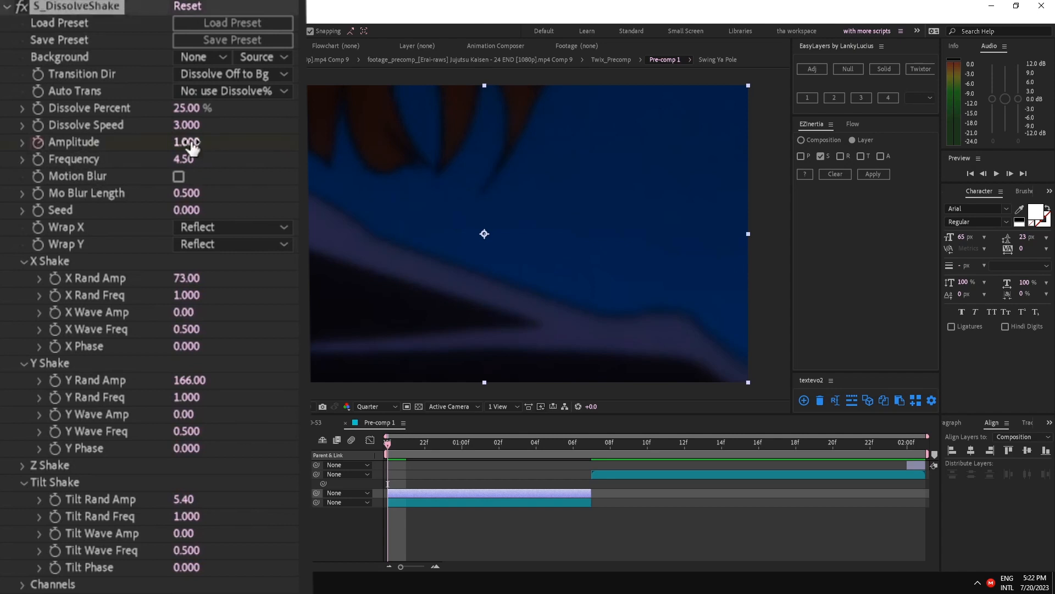
Step: Keyframe Amplitude at 1.310 and move the playhead along the timeline for the next key
left_click_drag(186, 142, 203, 141)
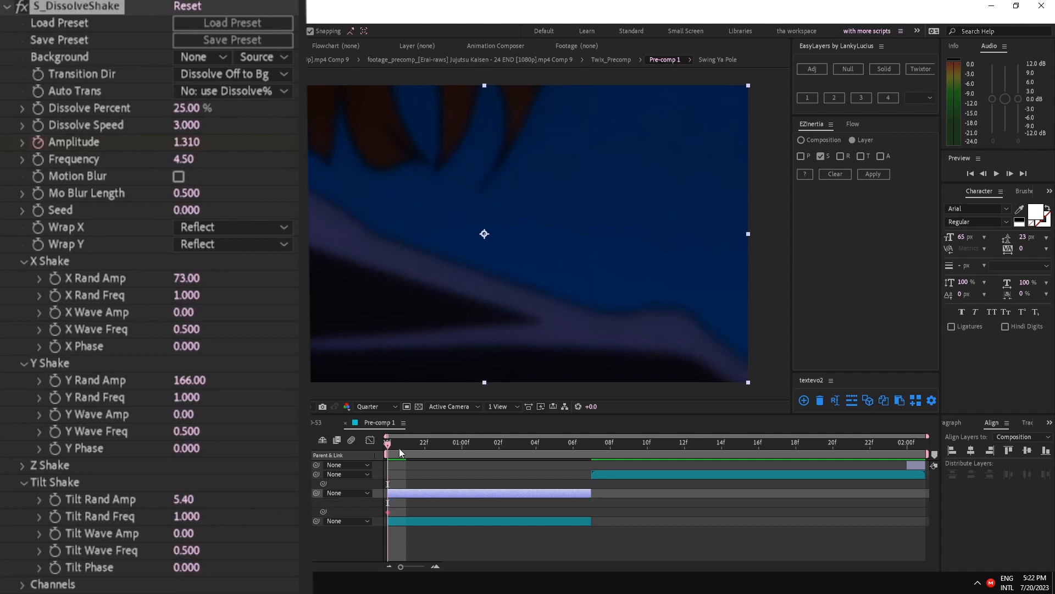
left_click(535, 442)
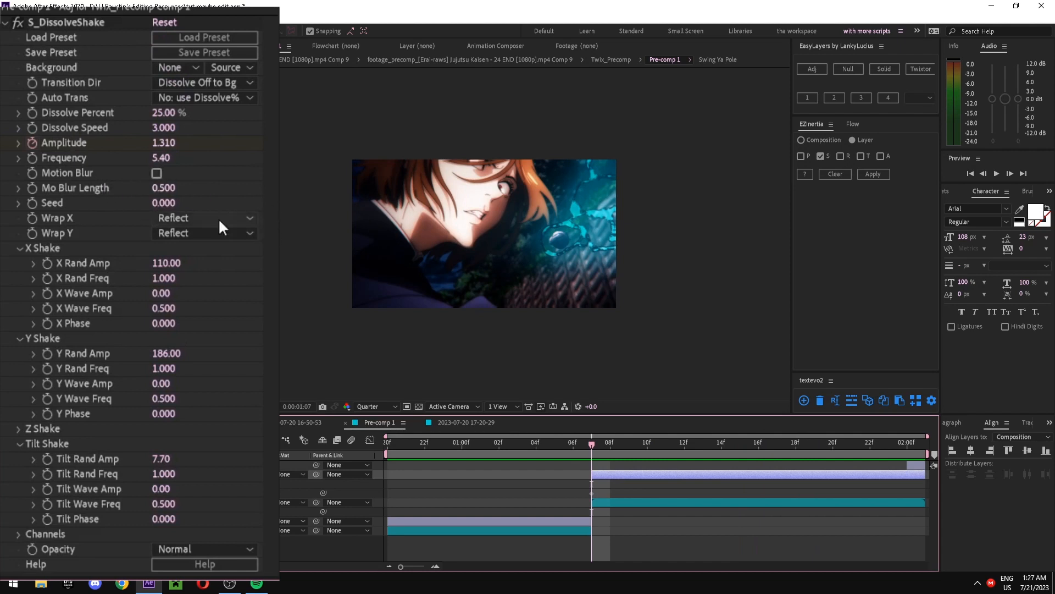
mouse_move(609, 448)
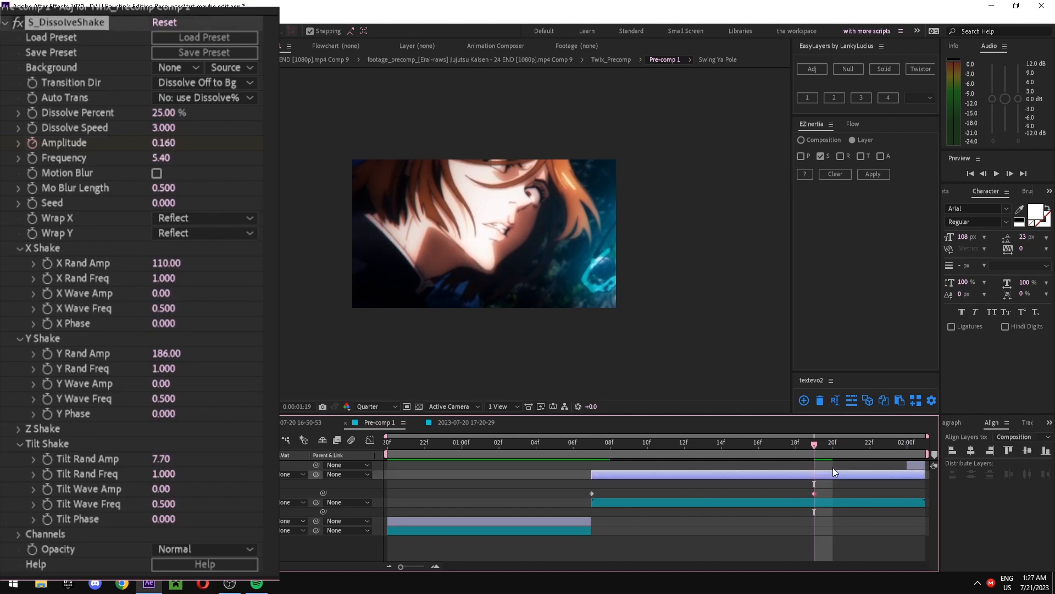
mouse_move(814, 446)
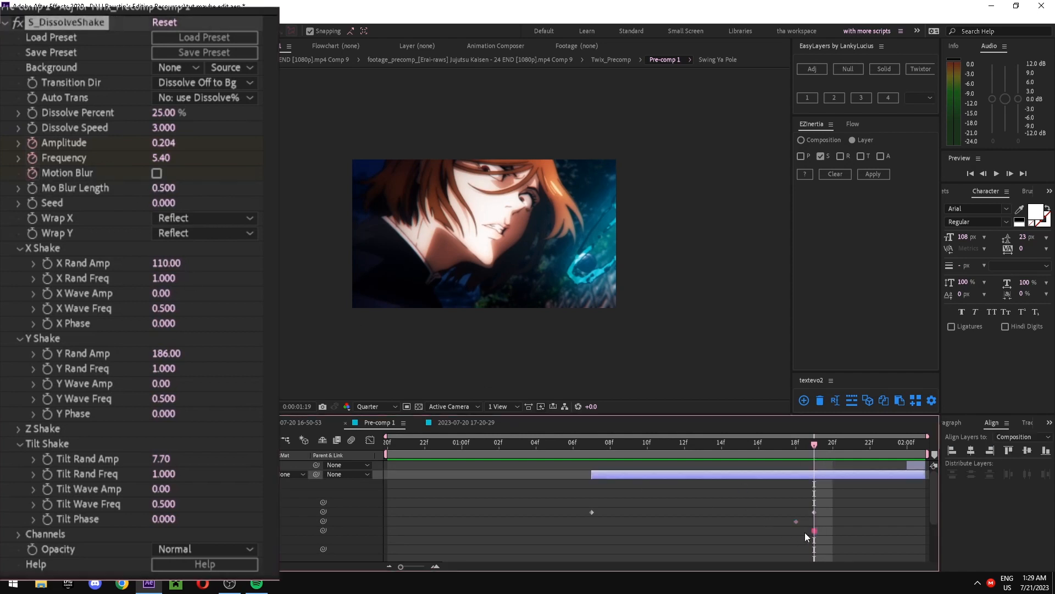
Step: Keyframe Frequency and add peak keys at Amplitude 3, Frequency 8.40 with Motion Blur on
left_click(158, 172)
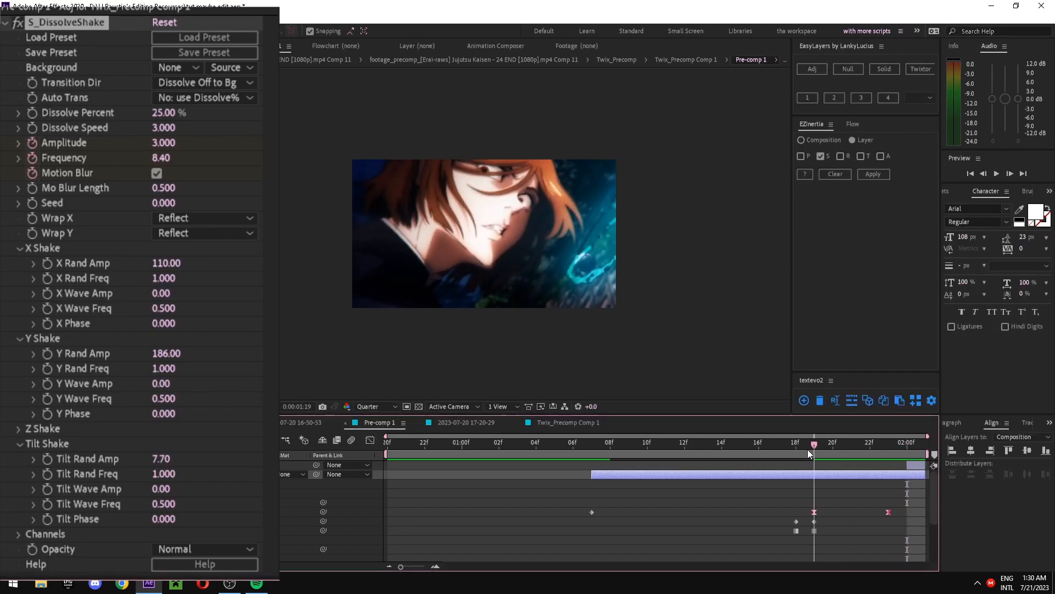
right_click(813, 513)
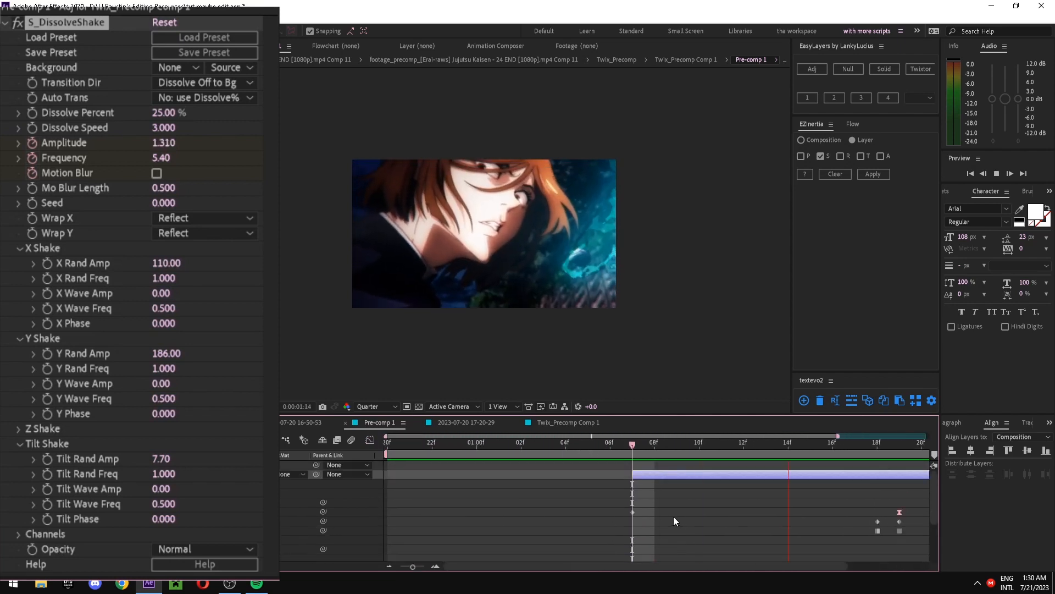
left_click(565, 446)
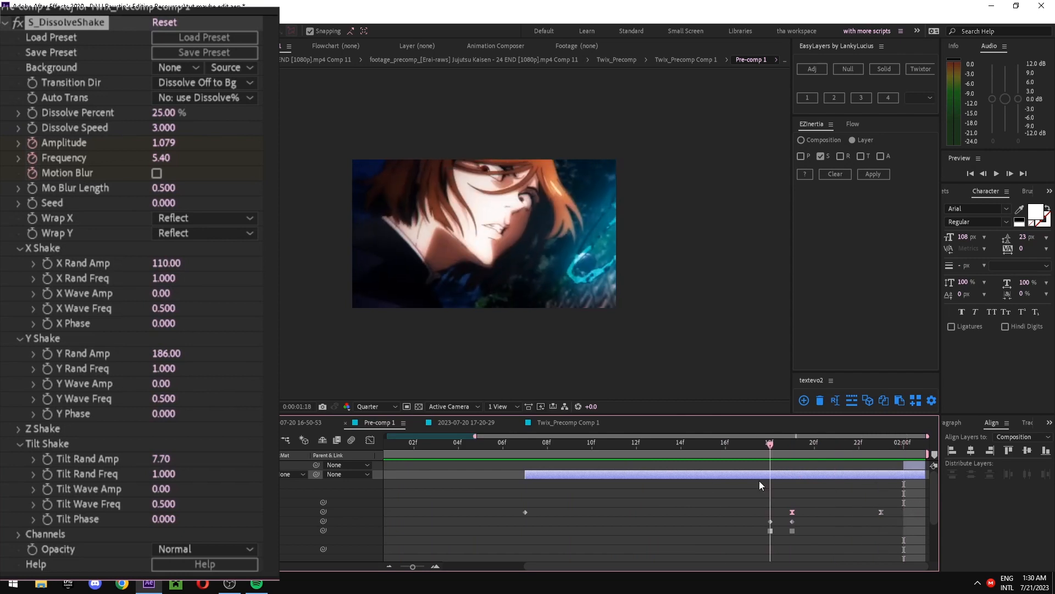
left_click(502, 442)
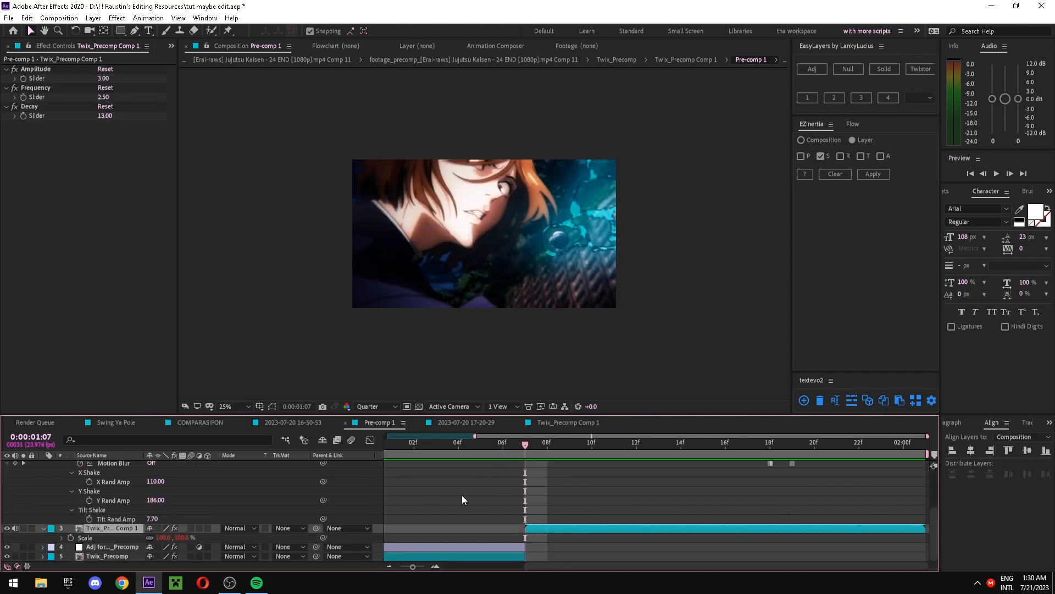
mouse_move(133, 192)
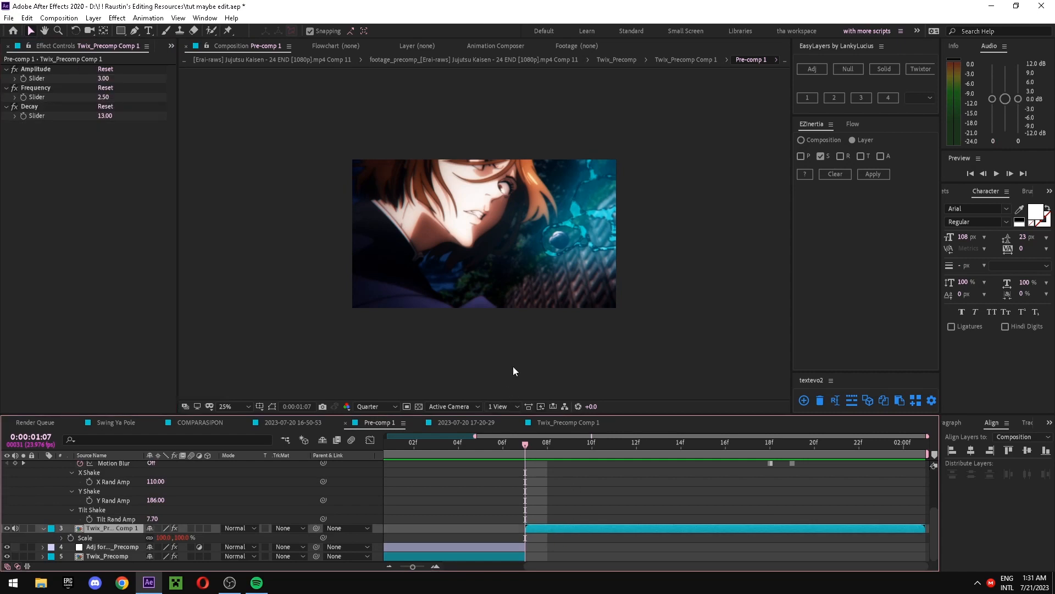
mouse_move(700, 388)
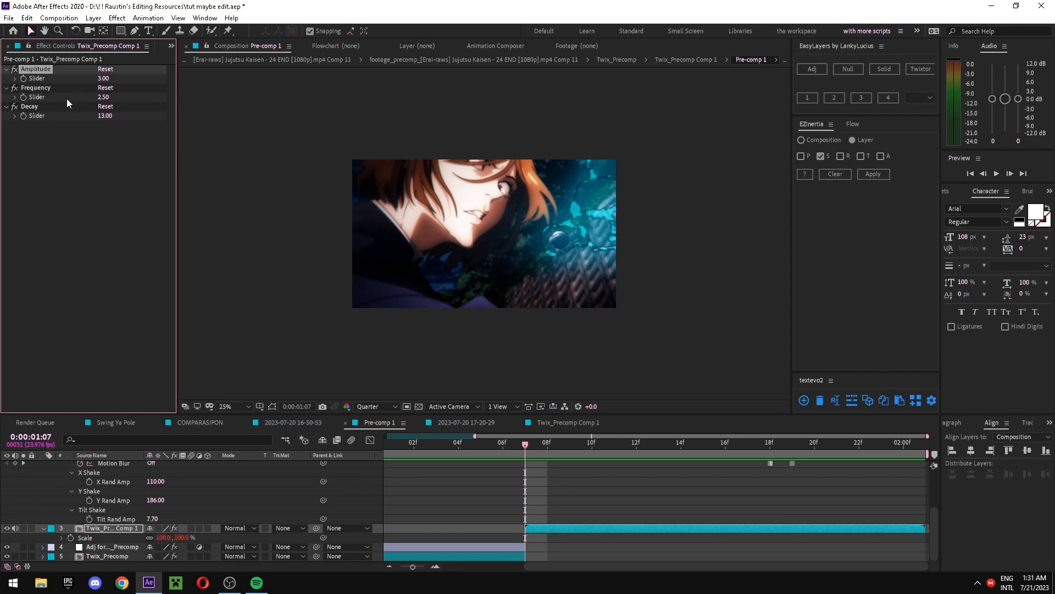
mouse_move(67, 103)
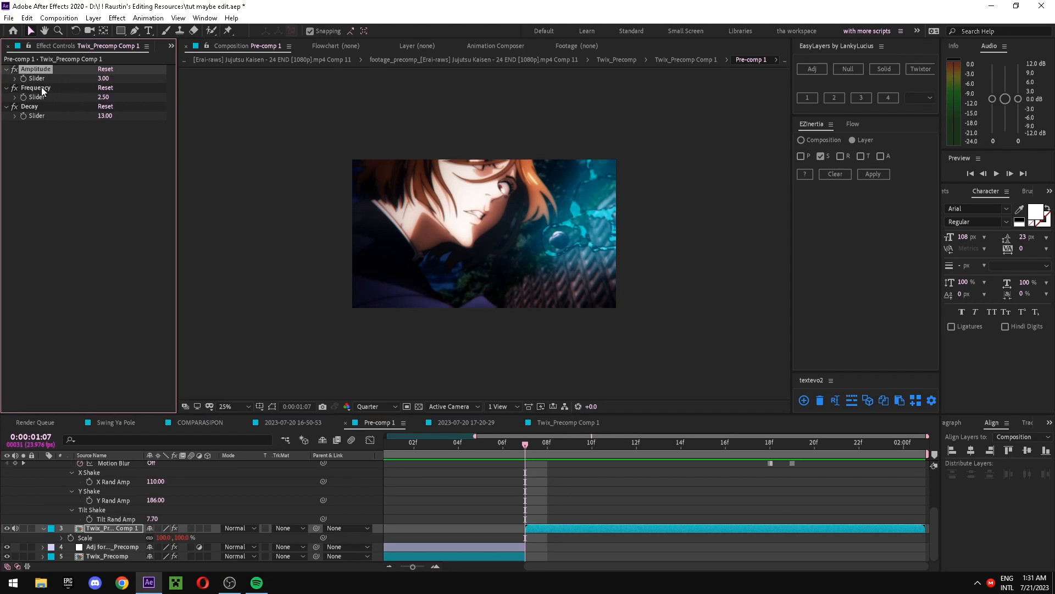
Step: Keyframe Scale with a bounce expression (Amplitude 3, Frequency 2.5, Decay 13) and preview
left_click(35, 87)
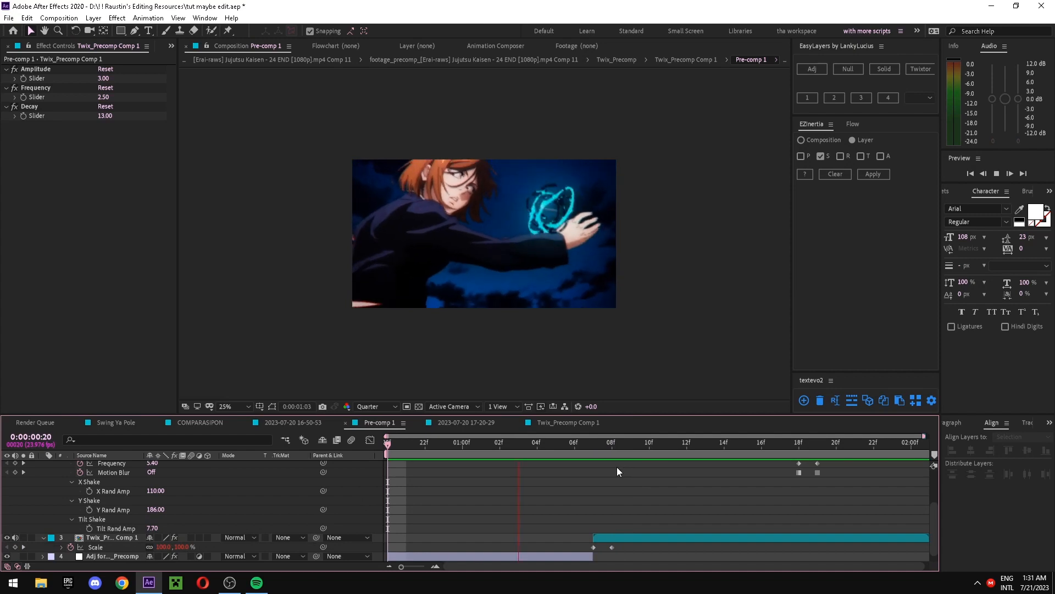
left_click(869, 441)
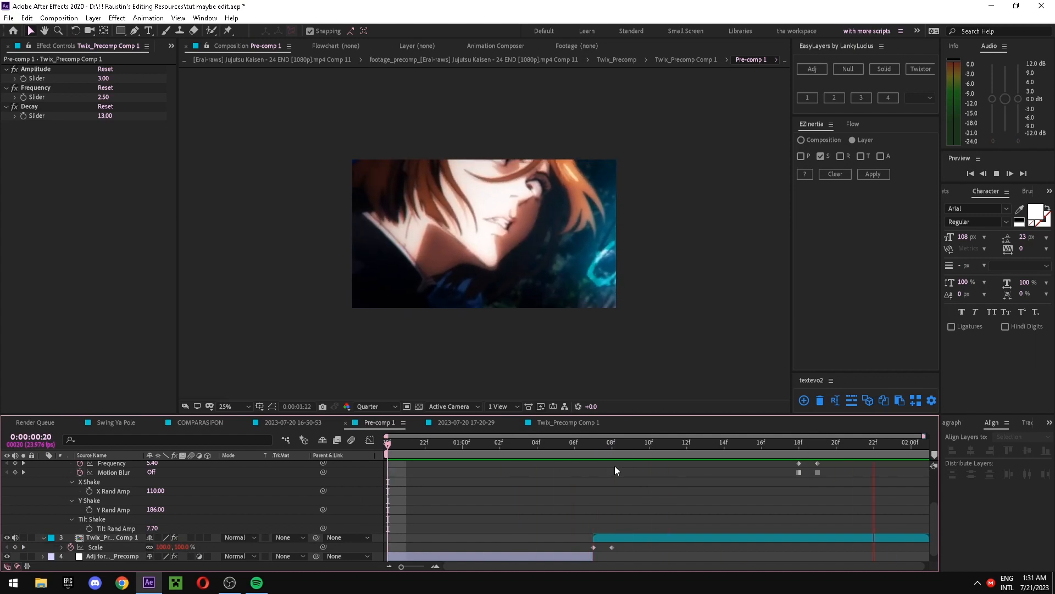